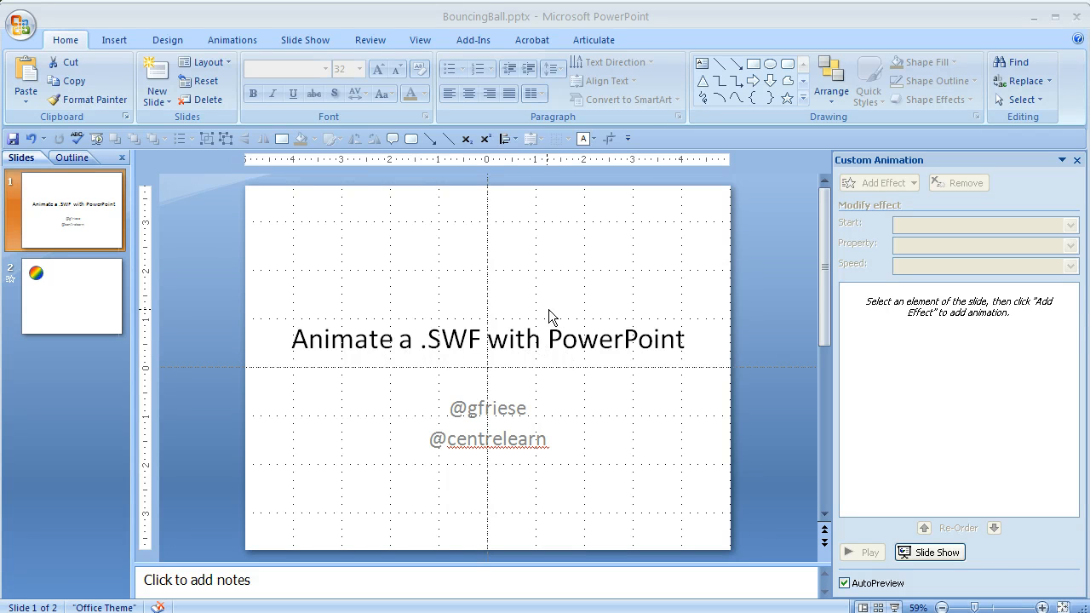
pyautogui.moveTo(705, 418)
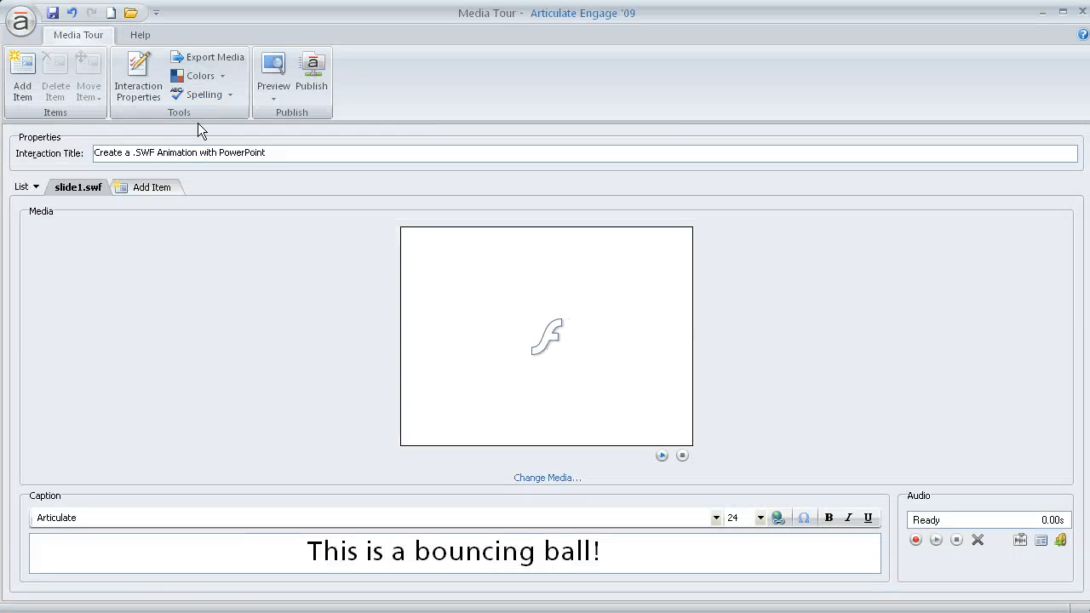
pyautogui.click(273, 72)
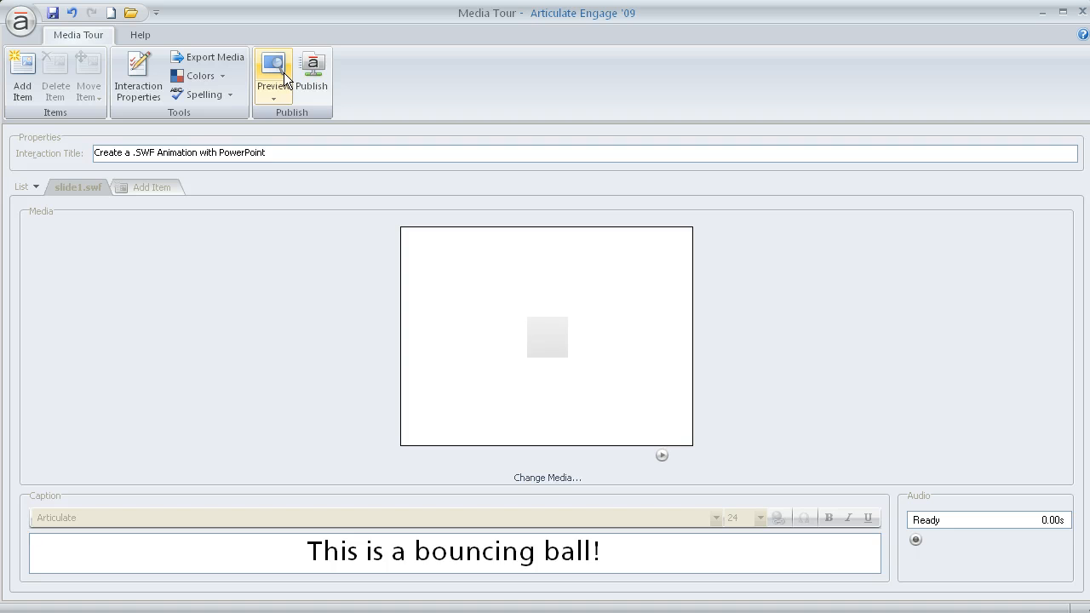
pyautogui.click(272, 71)
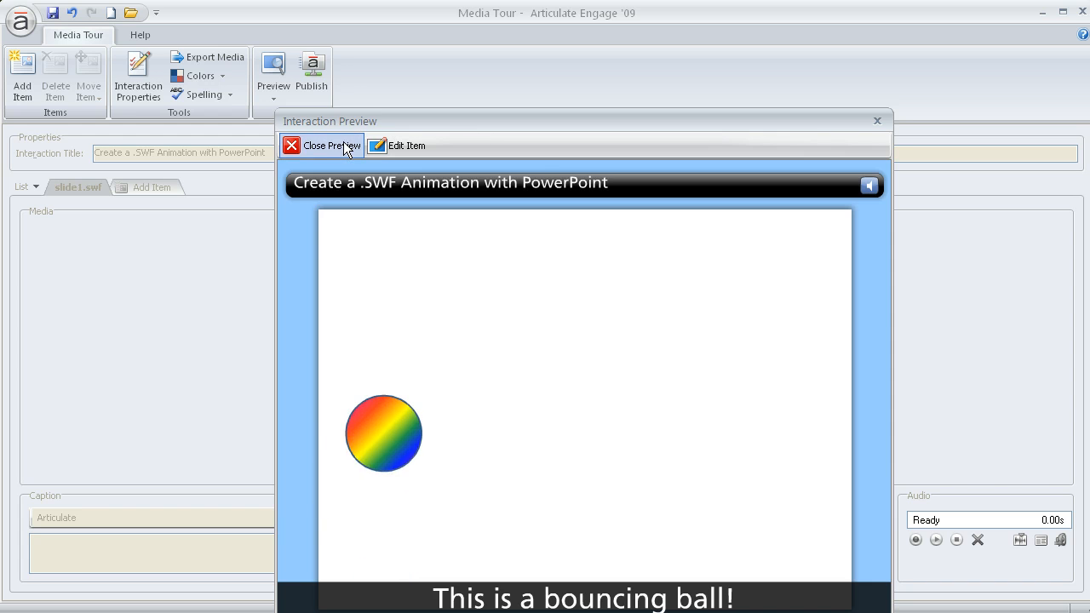
pyautogui.click(322, 145)
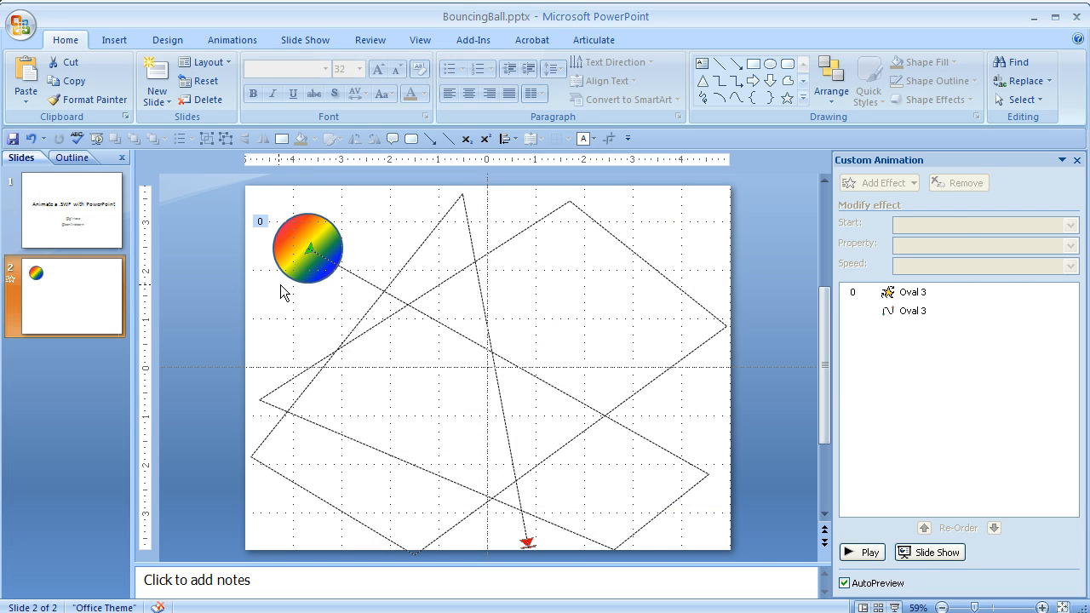
# Show the timing settings of the rainbow ball's 360° clockwise Spin effect (Oval 3).
pyautogui.click(308, 248)
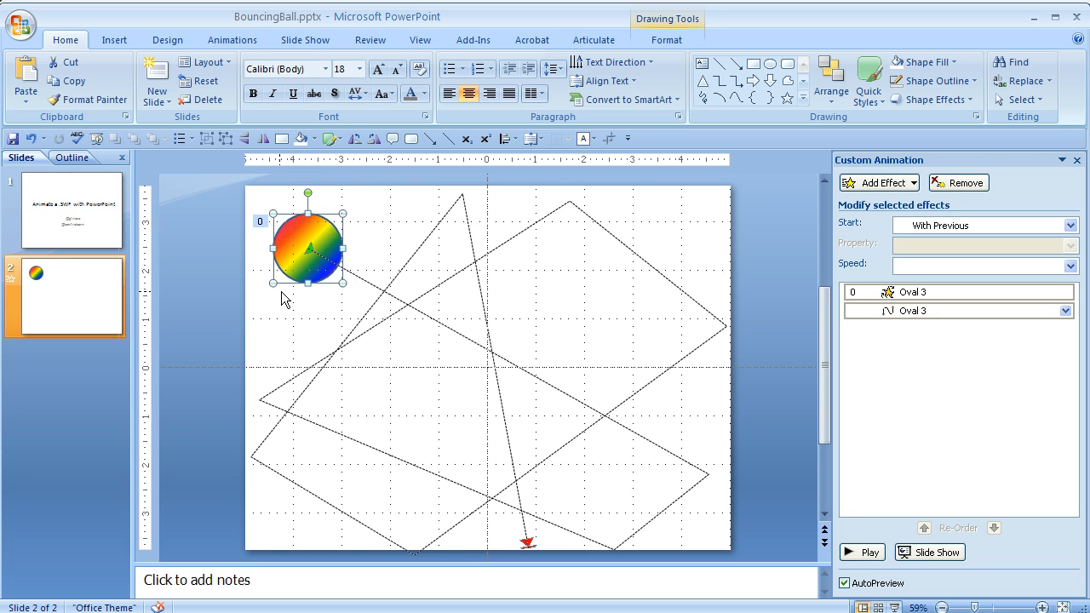
pyautogui.moveTo(429, 310)
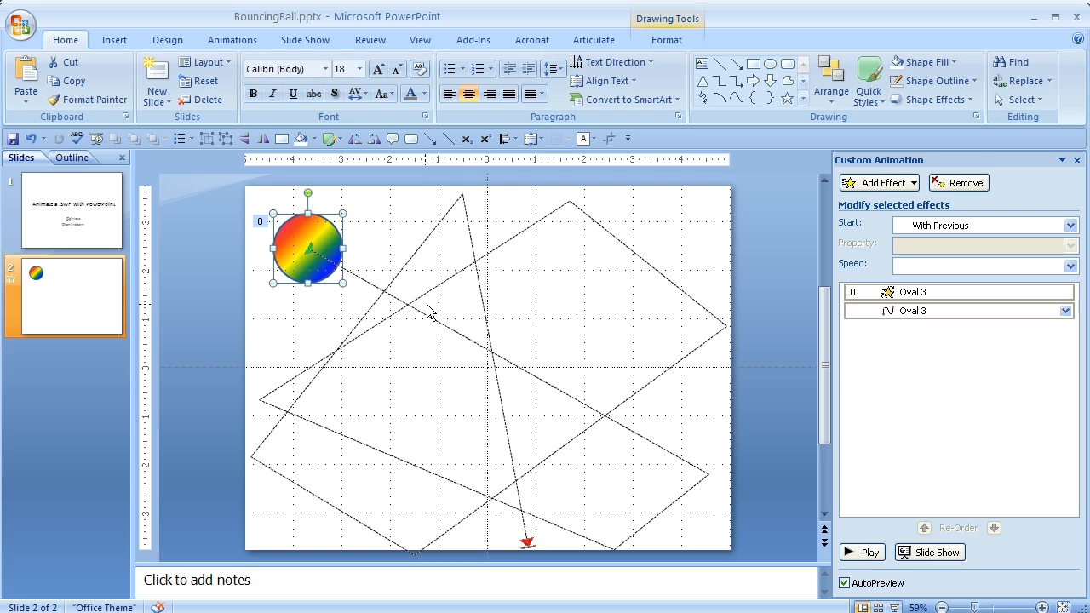
pyautogui.moveTo(332, 374)
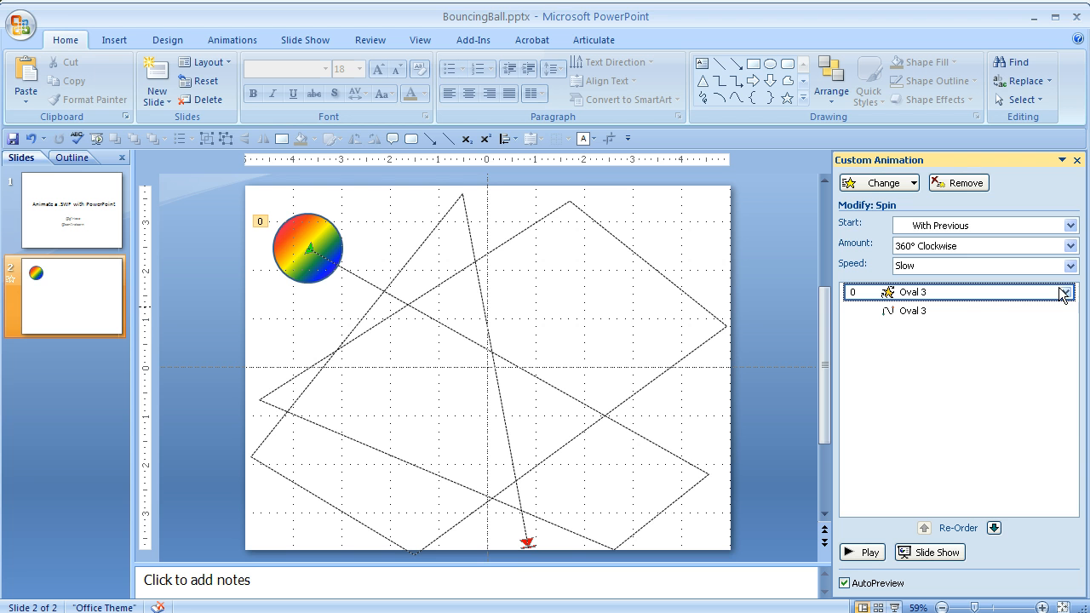
pyautogui.click(1065, 293)
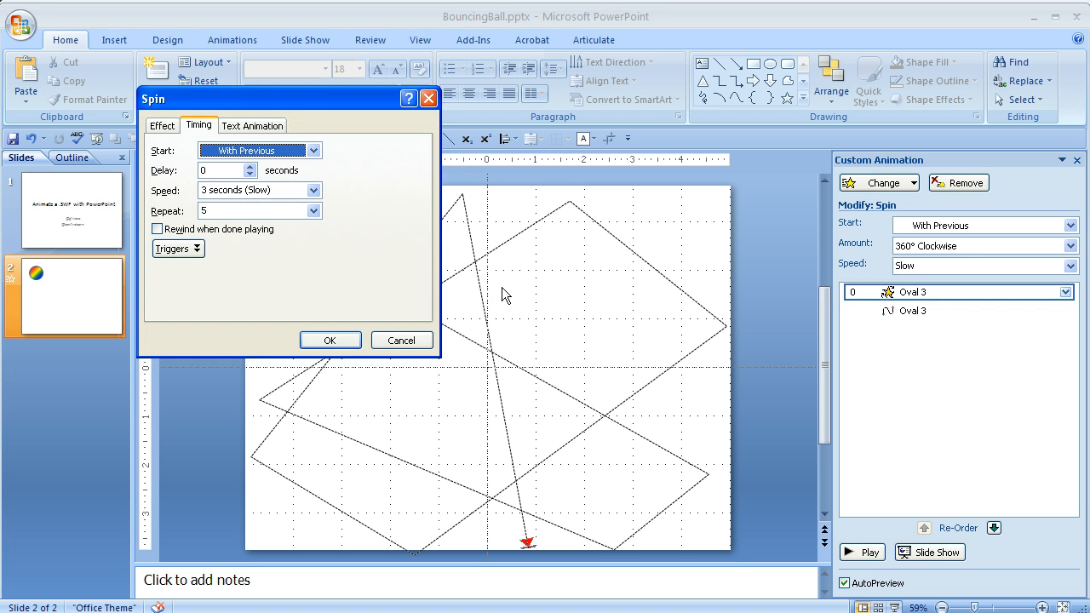
pyautogui.moveTo(620, 249)
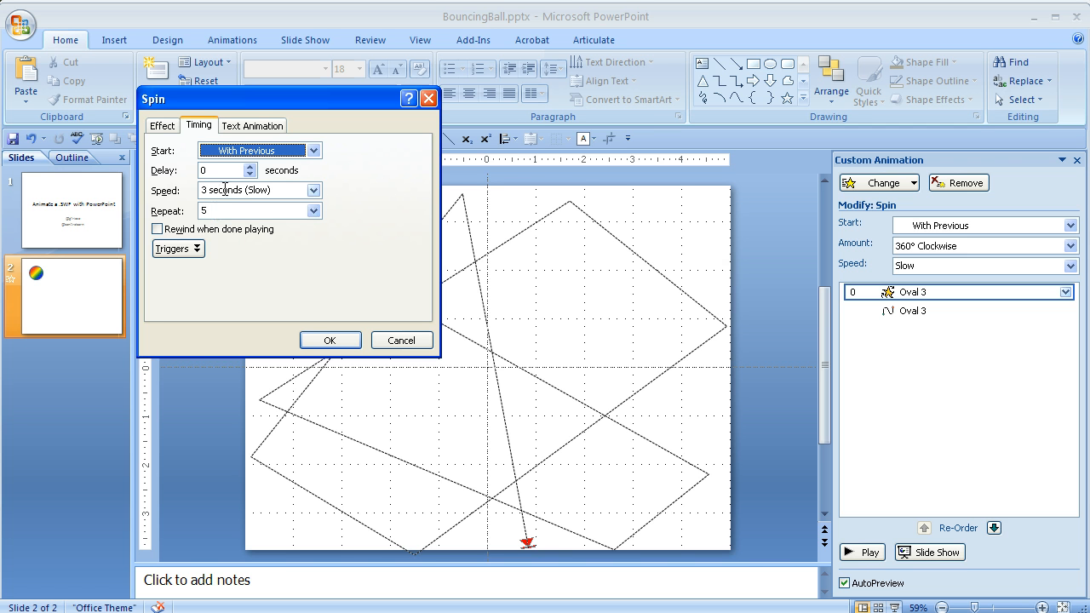
# Confirm Repeat 5 for the spin, then reach the Custom Path effect's options.
pyautogui.click(330, 341)
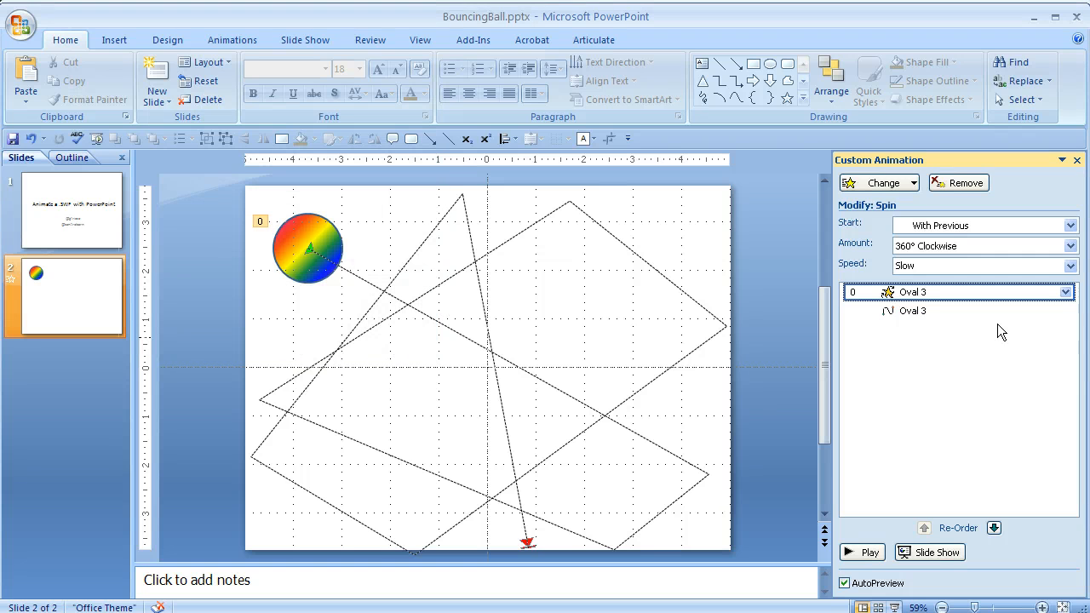
pyautogui.click(1066, 310)
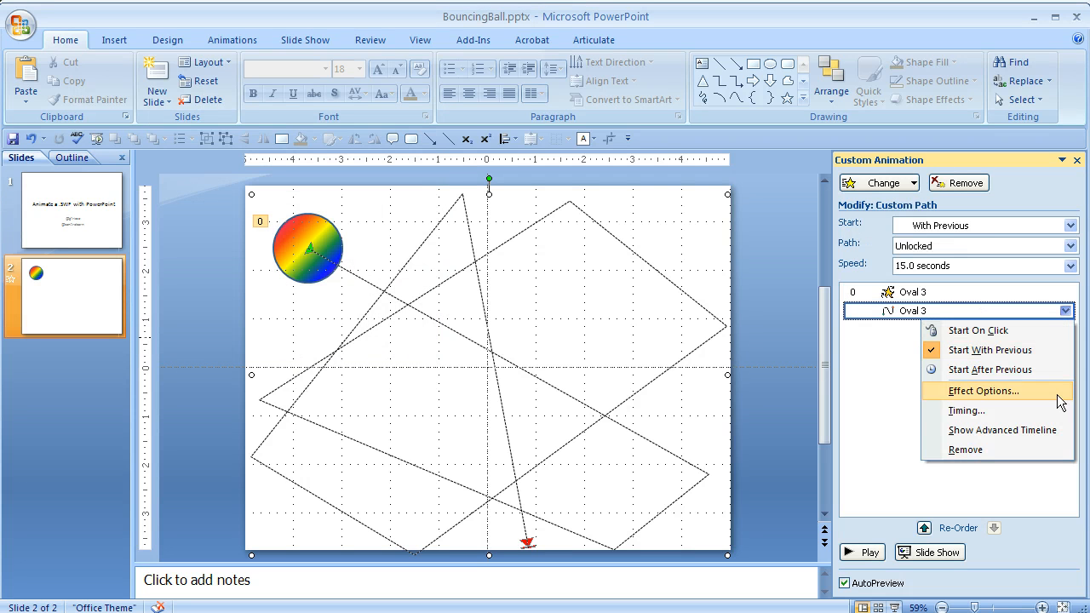
pyautogui.click(982, 390)
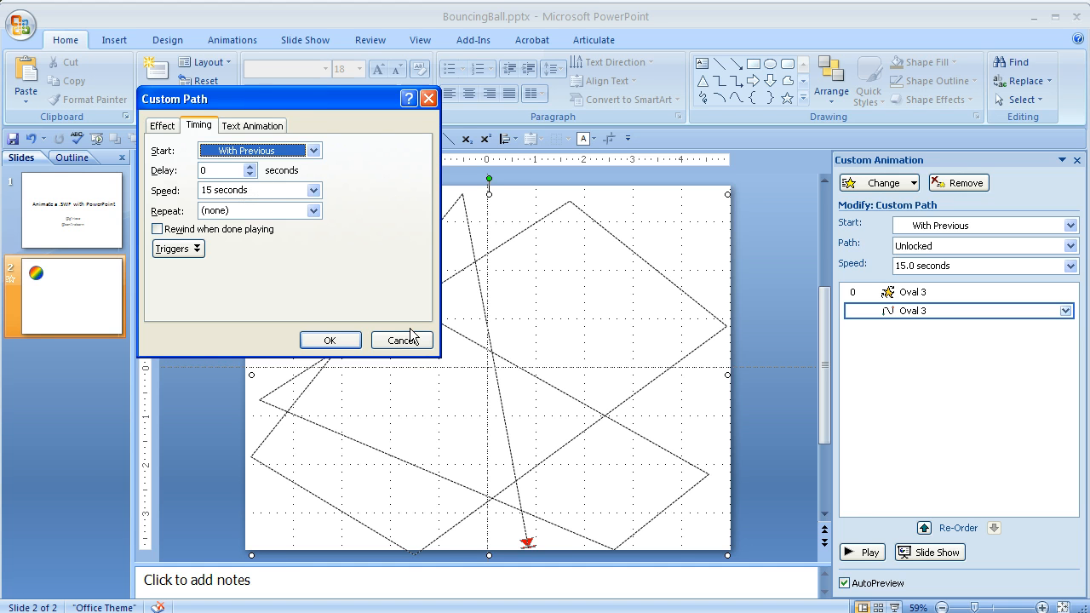
pyautogui.click(330, 341)
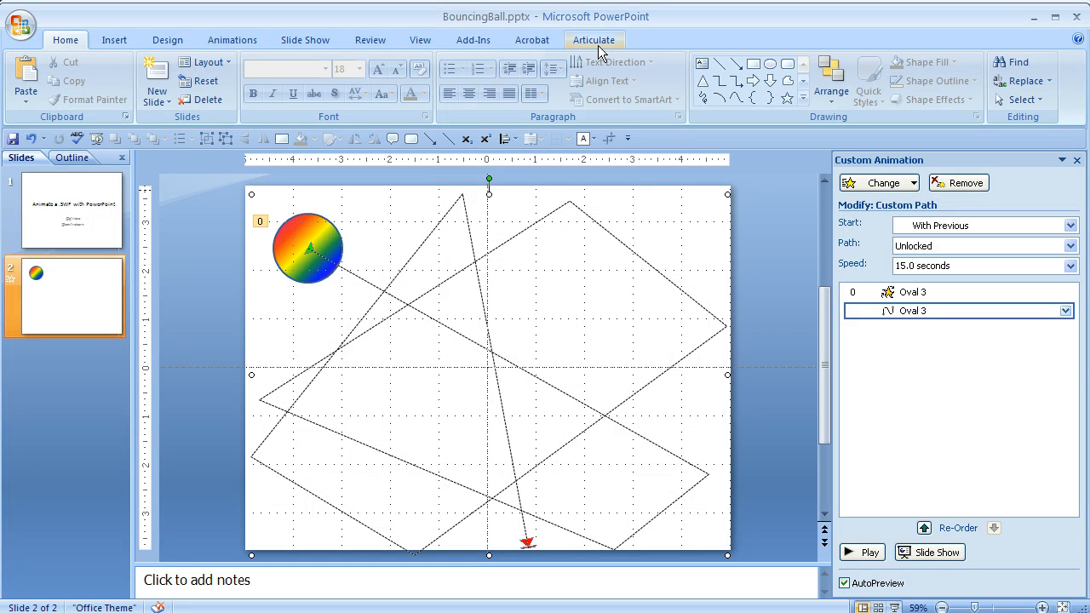
# Publish BouncingBall to web via Articulate Presenter, overwriting existing output, and show its folder.
pyautogui.click(64, 39)
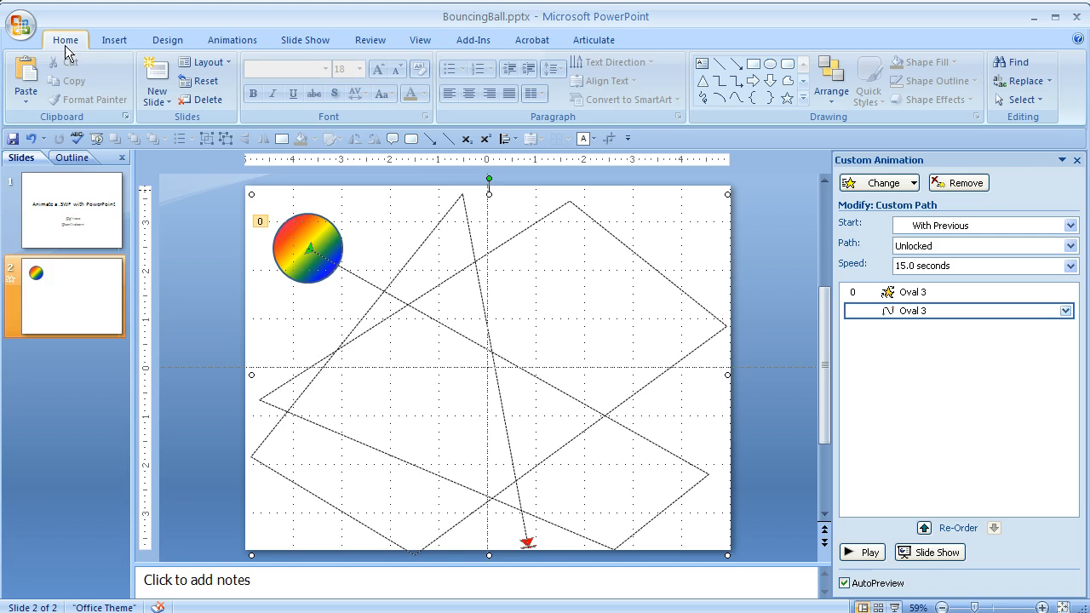
pyautogui.click(593, 39)
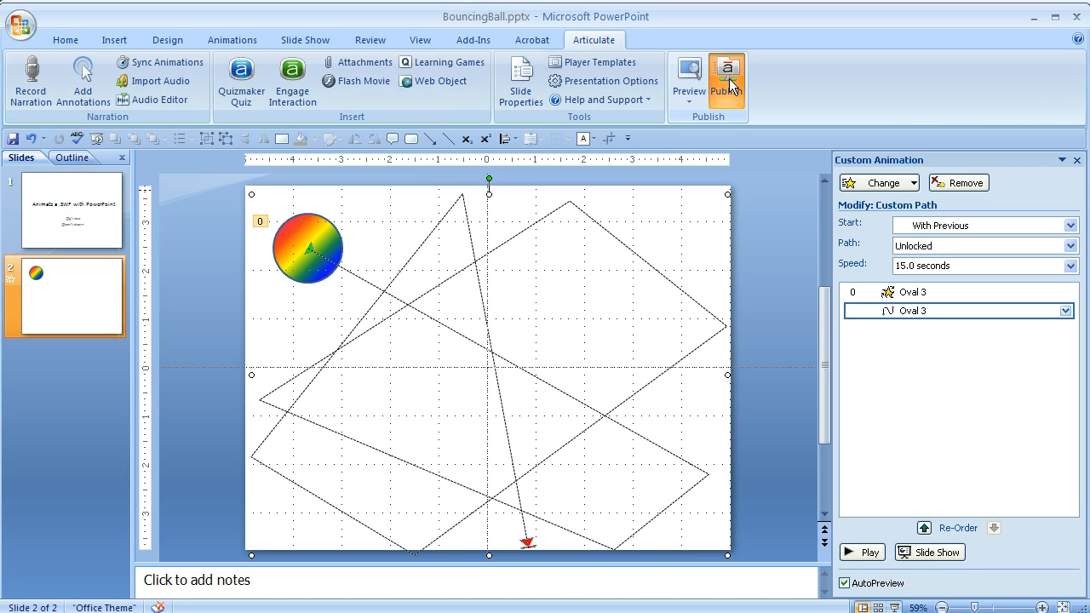
pyautogui.click(725, 82)
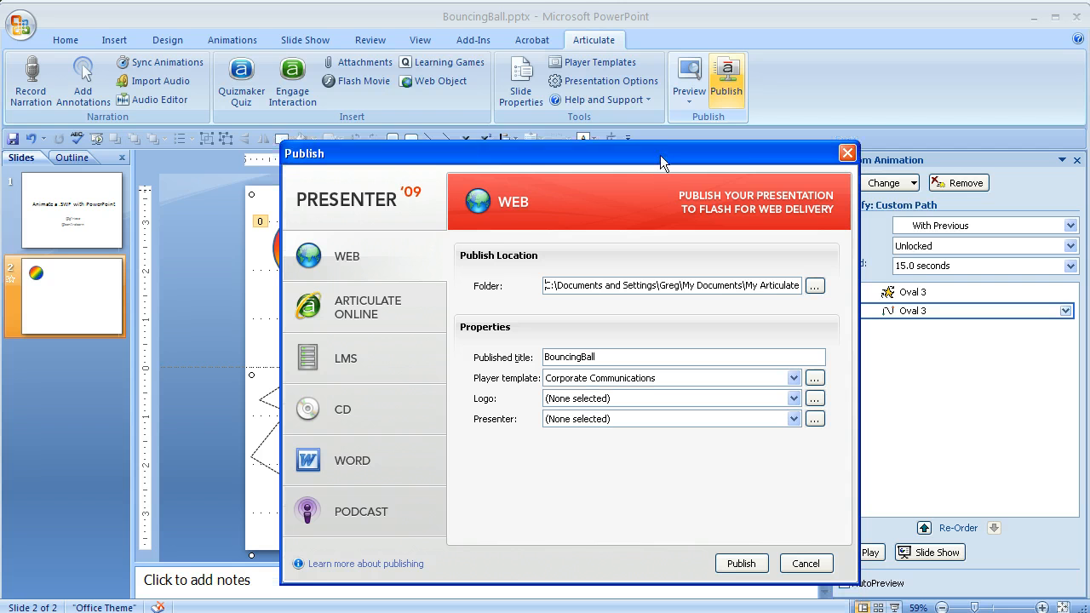
pyautogui.click(739, 562)
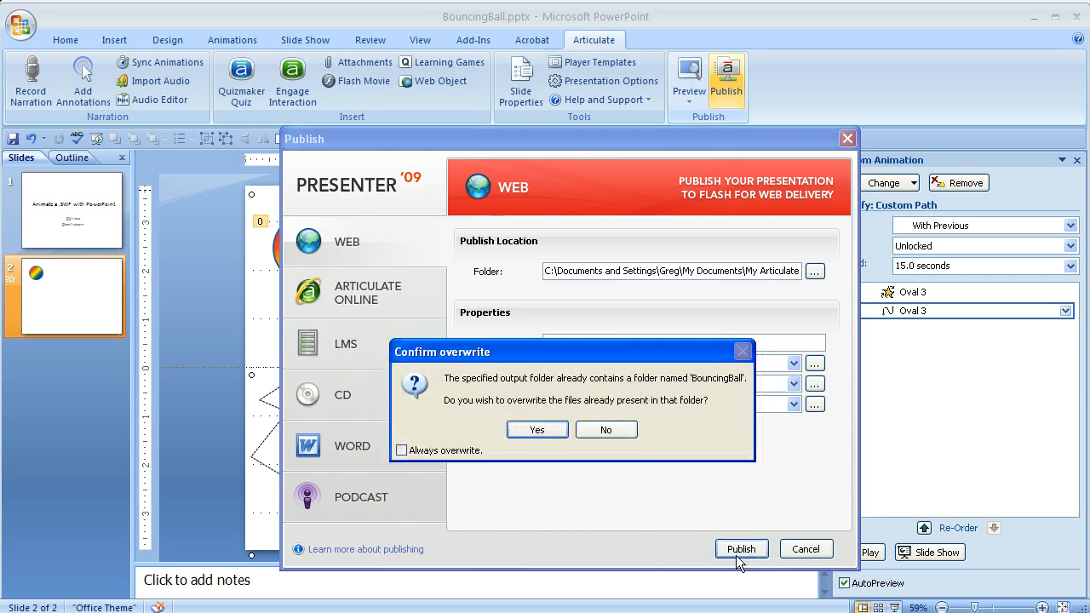
pyautogui.click(537, 429)
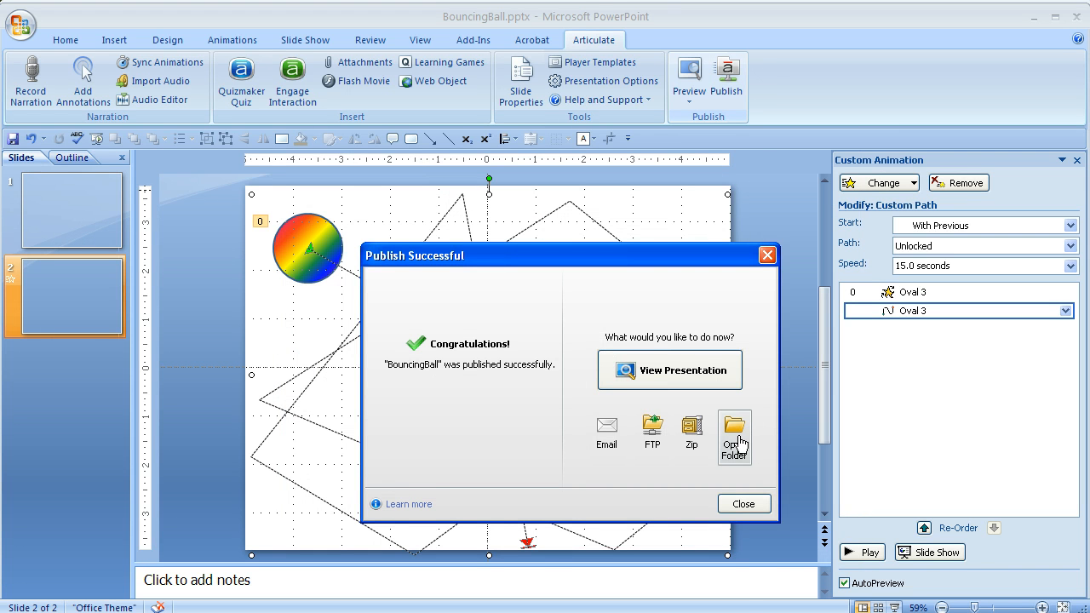
pyautogui.click(733, 435)
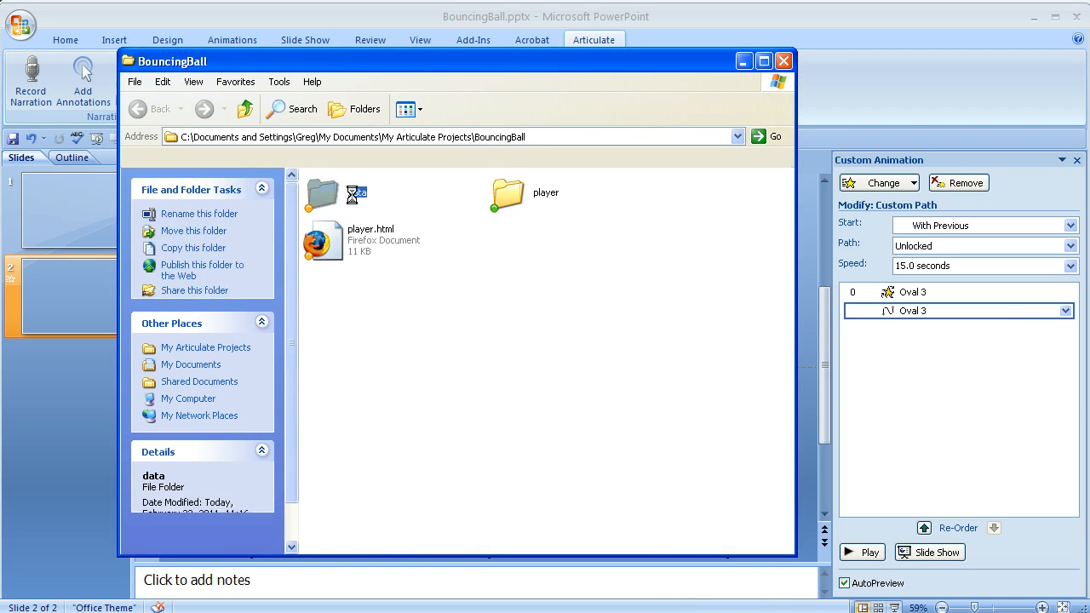
# Enter the published output's data folder to reach the swf files.
pyautogui.doubleClick(323, 194)
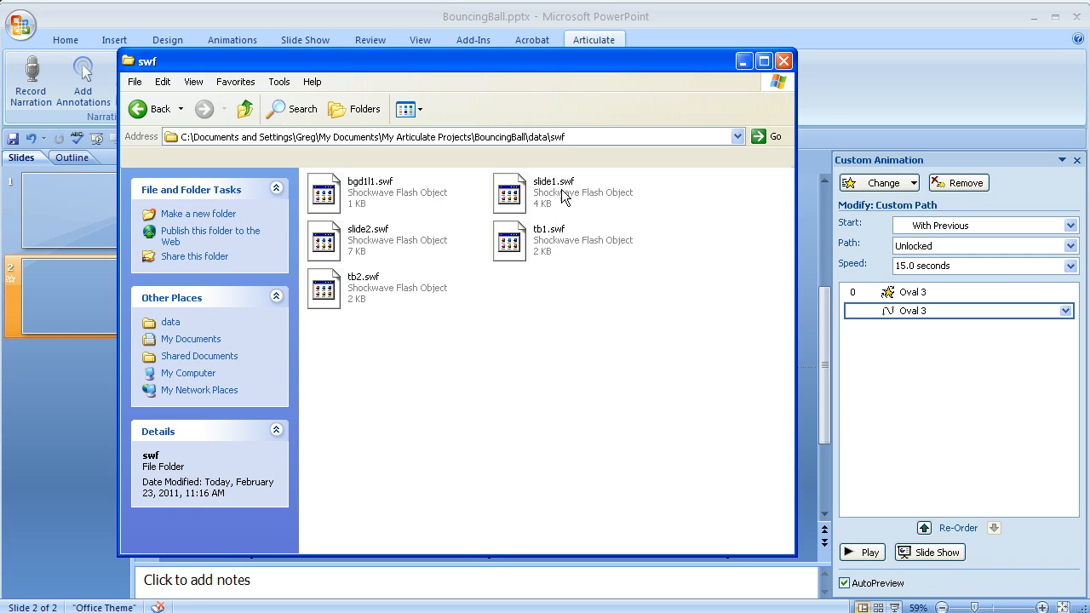
pyautogui.moveTo(545, 193)
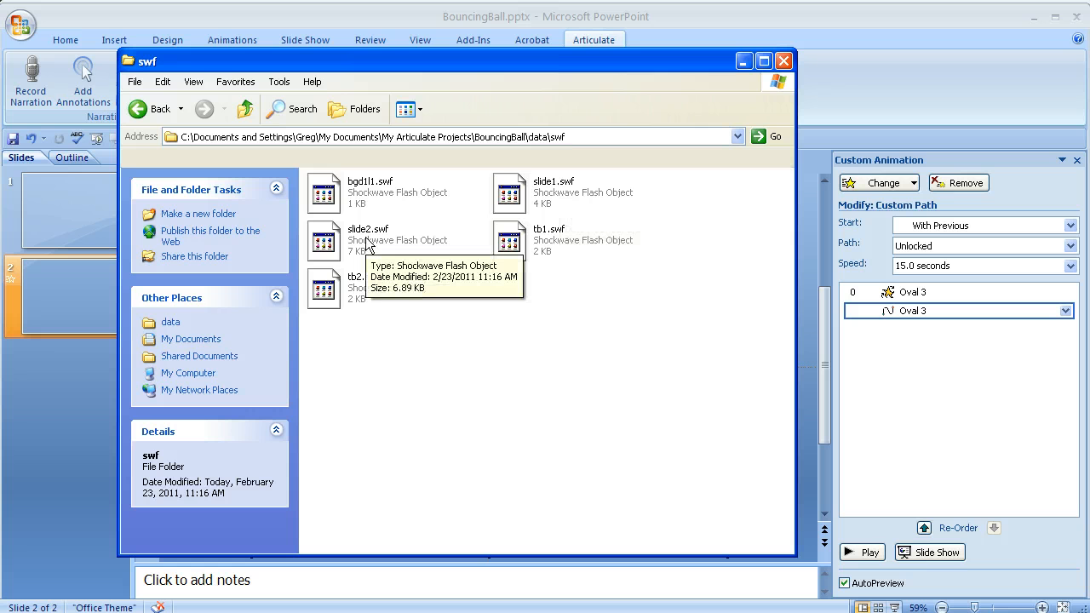
pyautogui.moveTo(725, 556)
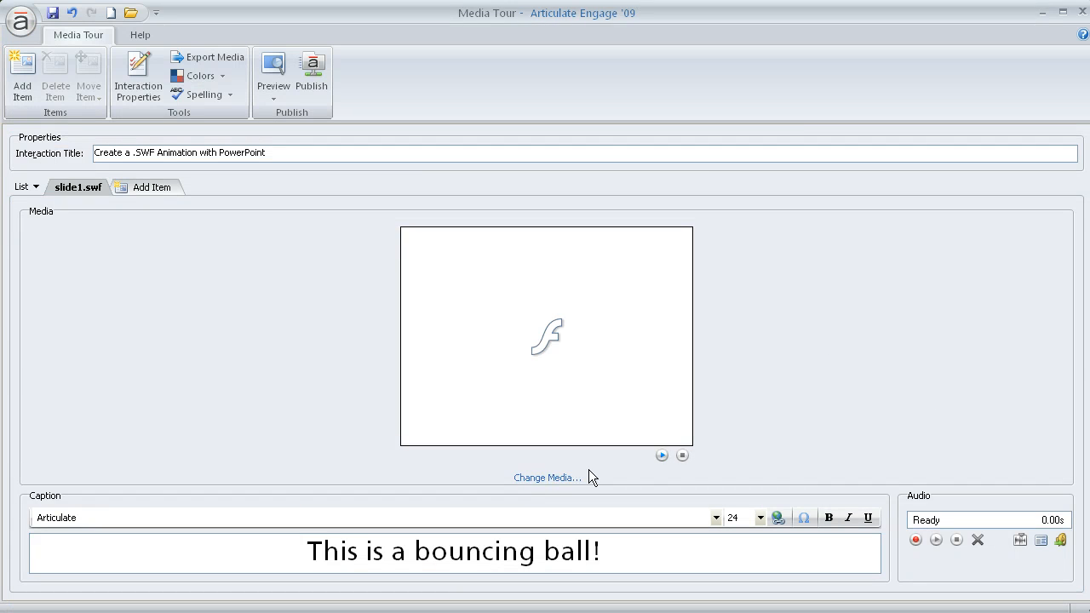
# Change the media tour item's media to slide2.swf from BouncingBall\data\swf.
pyautogui.click(547, 477)
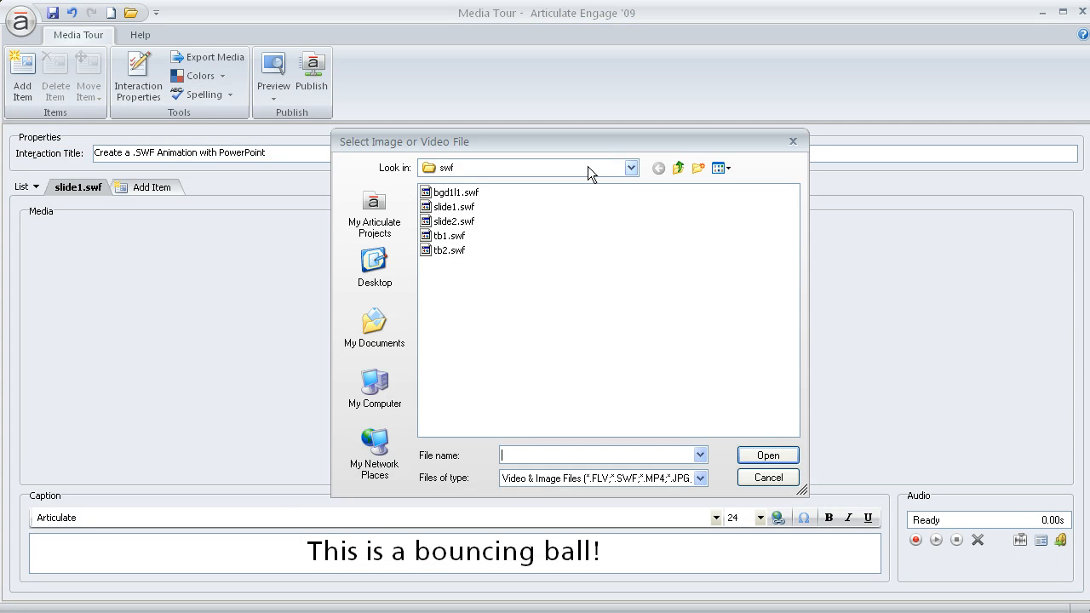
pyautogui.click(678, 168)
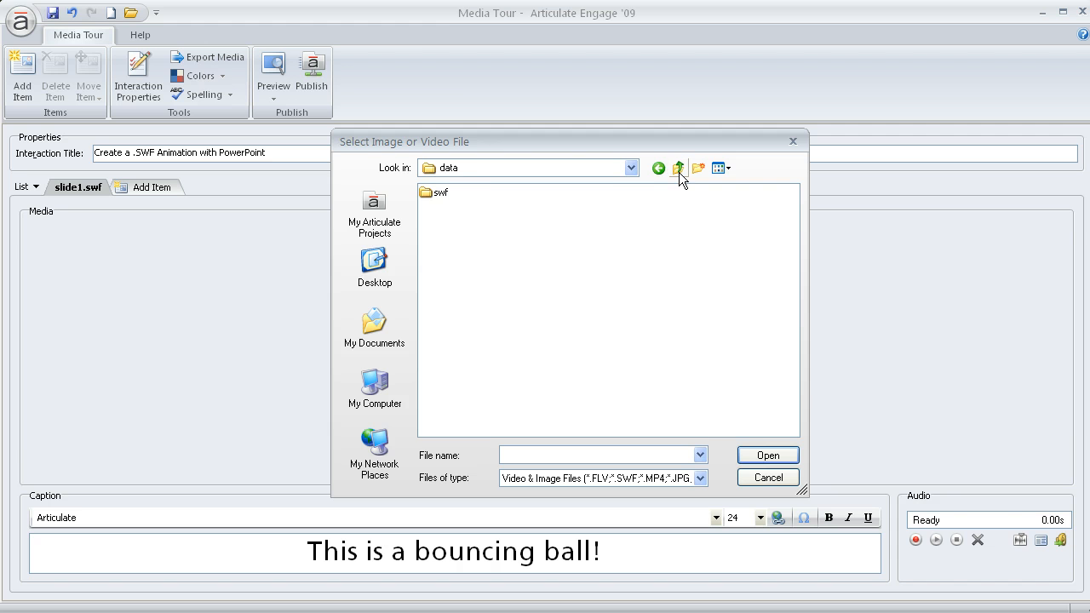
pyautogui.click(677, 167)
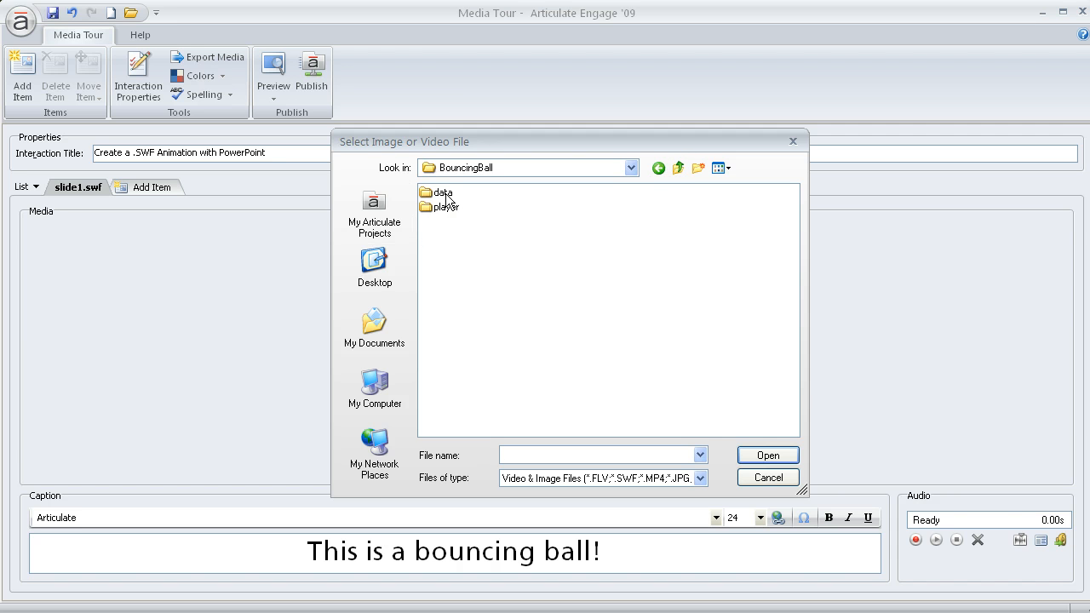
pyautogui.doubleClick(443, 192)
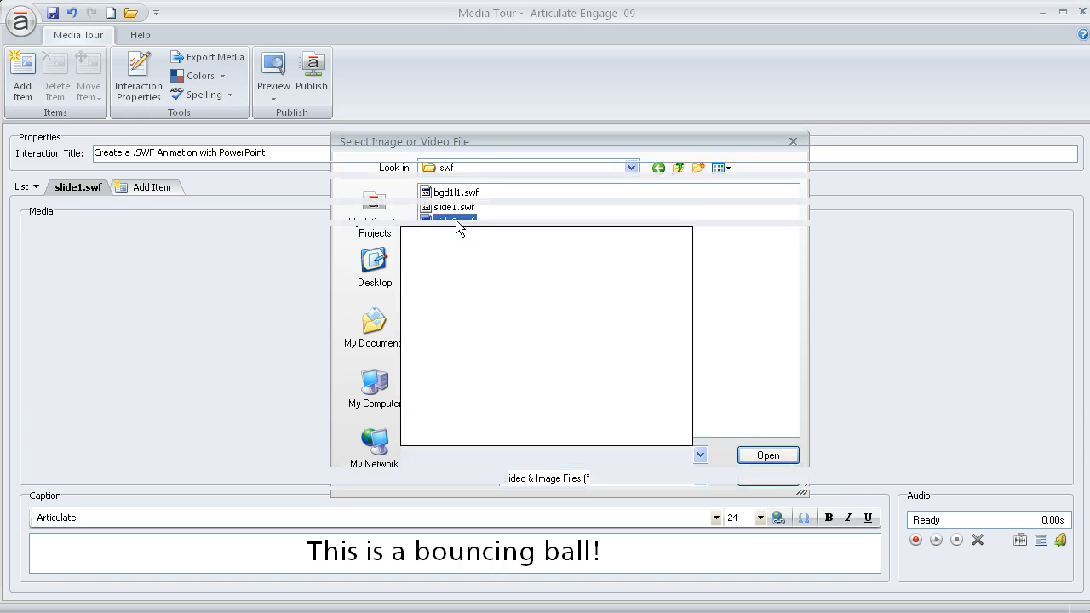
pyautogui.click(766, 455)
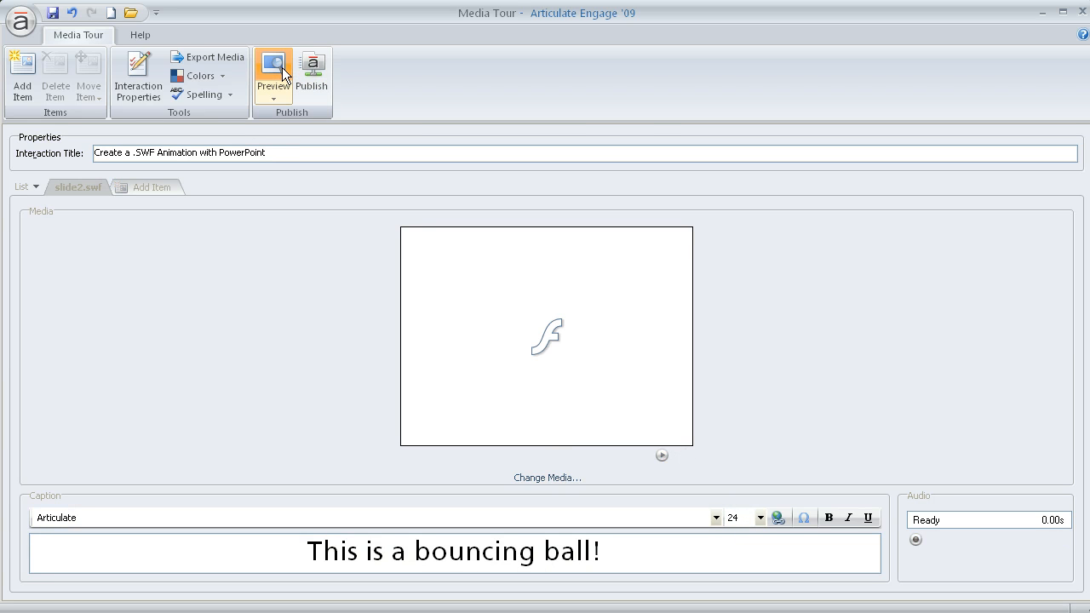
# Preview the media tour to watch the new bouncing ball SWF play.
pyautogui.click(273, 71)
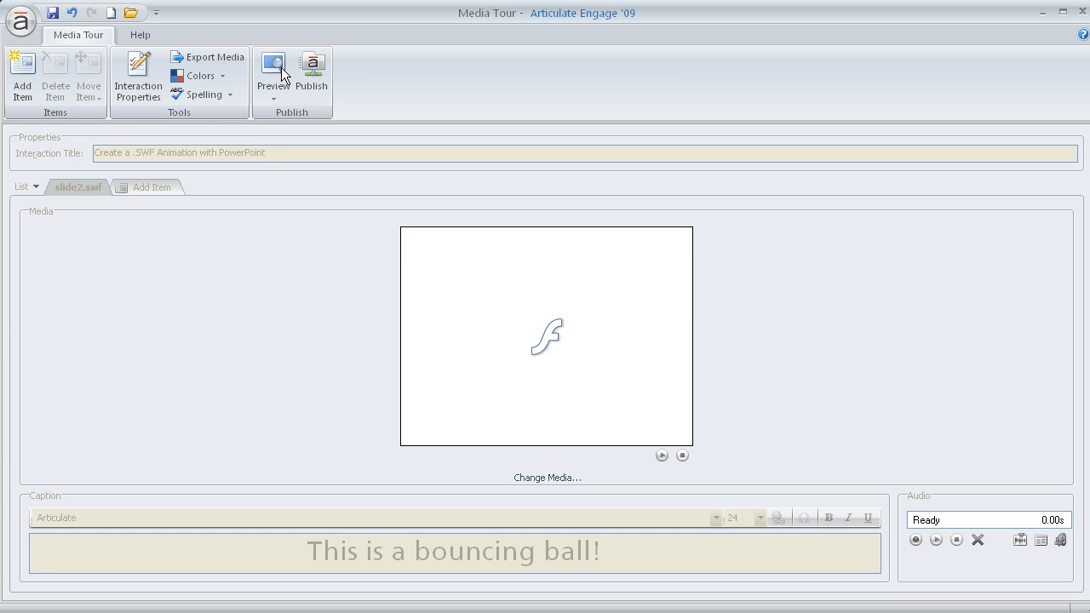
pyautogui.click(272, 71)
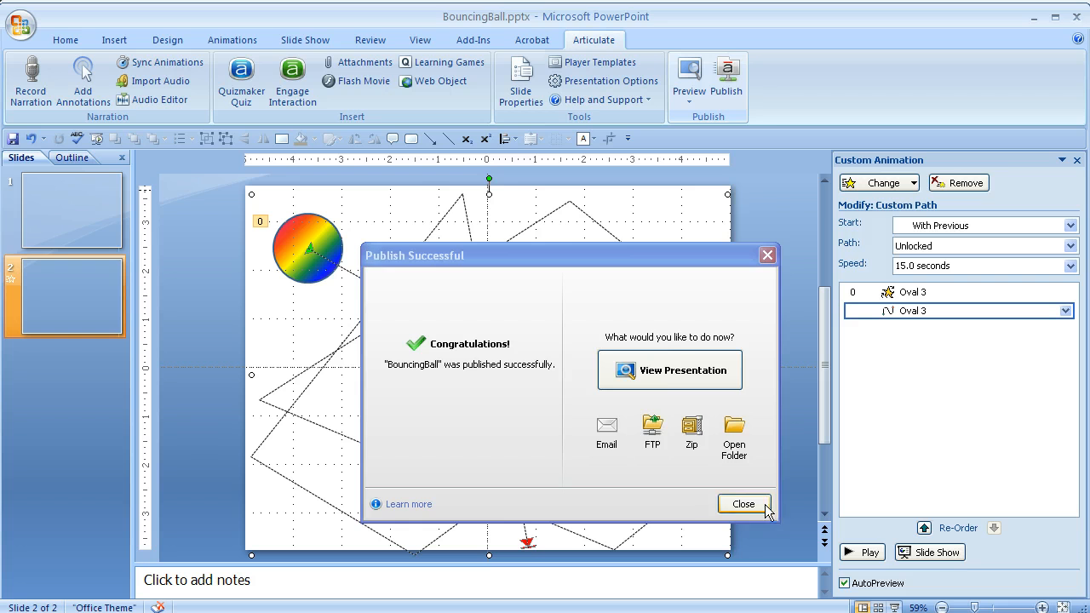
# Close the Publish Successful message and return to slide 1, 'Animate a .SWF with PowerPoint'.
pyautogui.click(743, 504)
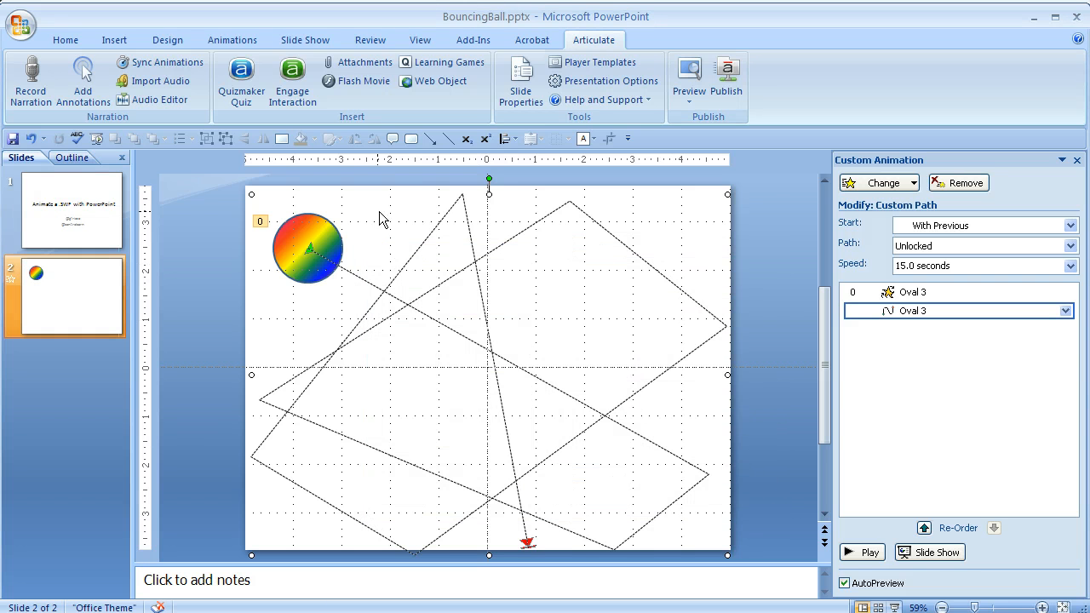
pyautogui.moveTo(739, 396)
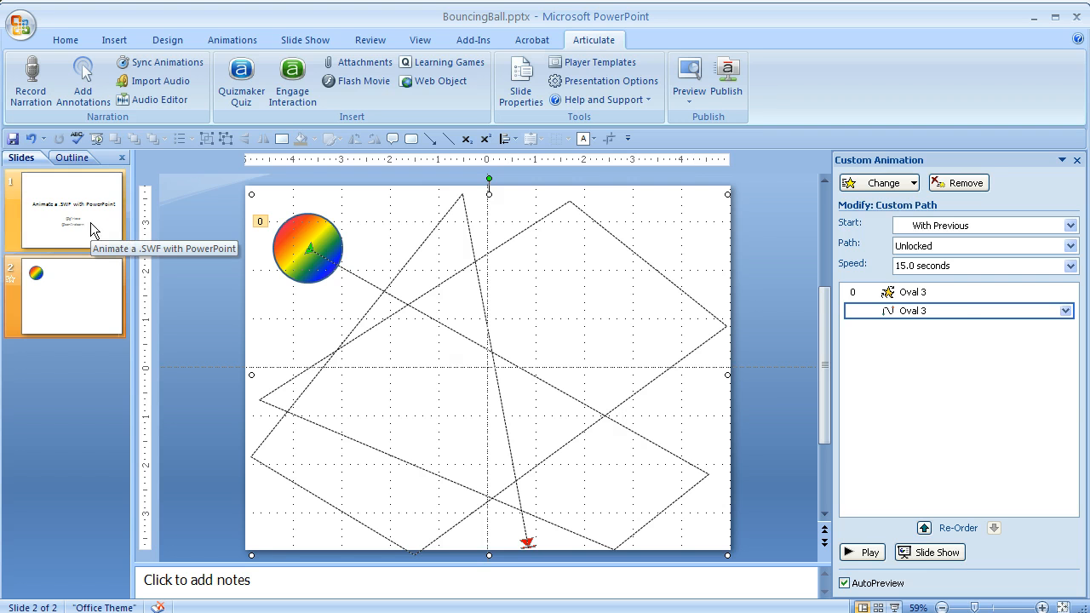
pyautogui.click(65, 208)
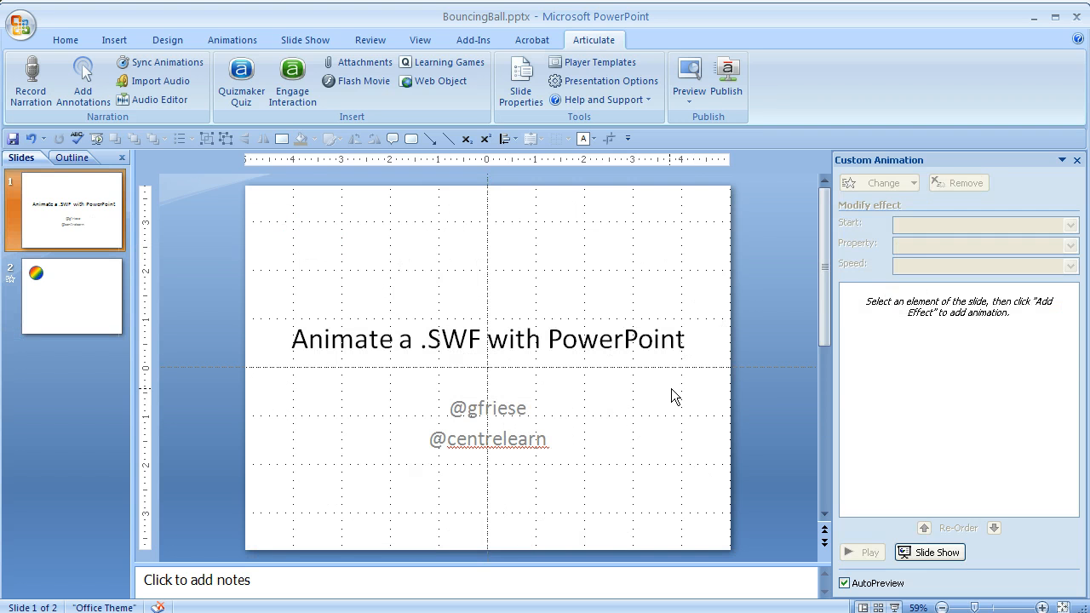